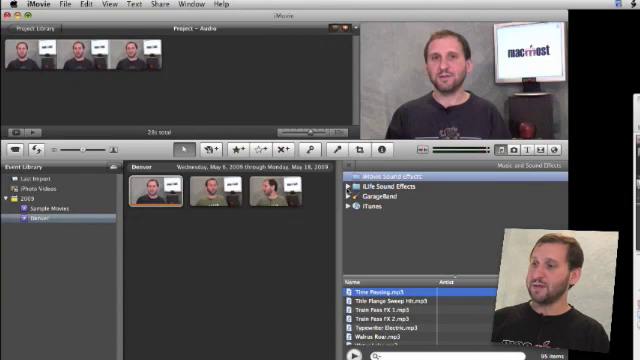
- Drag an iLife sound effect beneath the first clips of the project
click(350, 186)
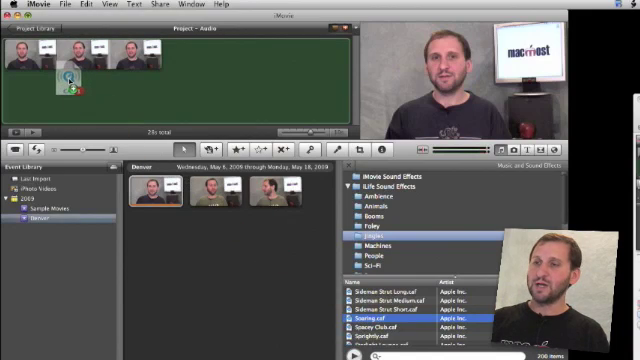
drag(70, 82, 210, 90)
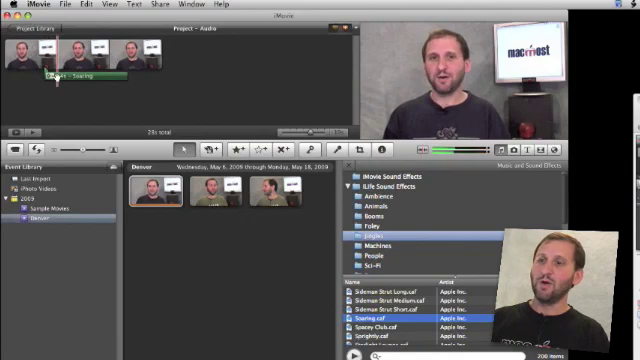
- Change the sound effect's volume level through its Audio Adjustments
right_click(70, 76)
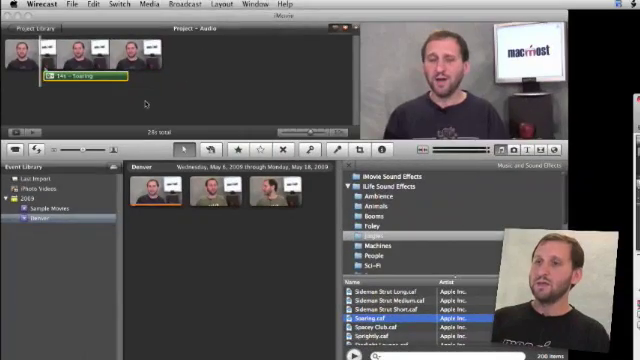
right_click(60, 58)
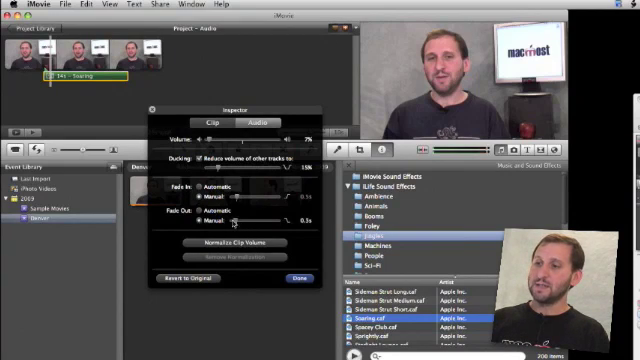
drag(236, 218, 222, 218)
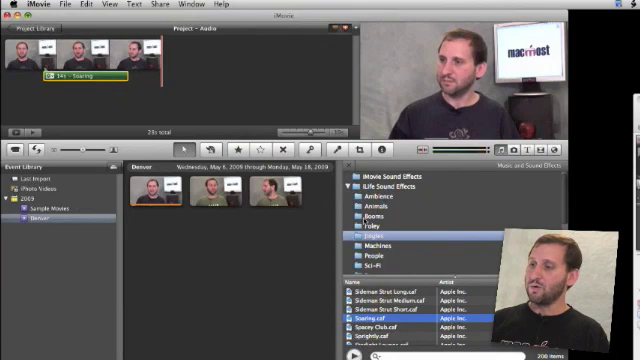
- Finish the audio settings and drop a second sound effect under the opening clips
click(370, 226)
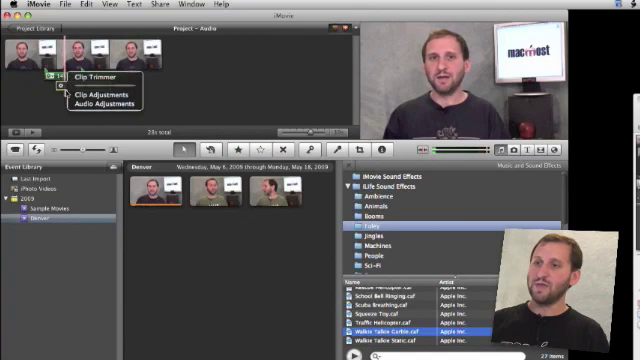
click(108, 102)
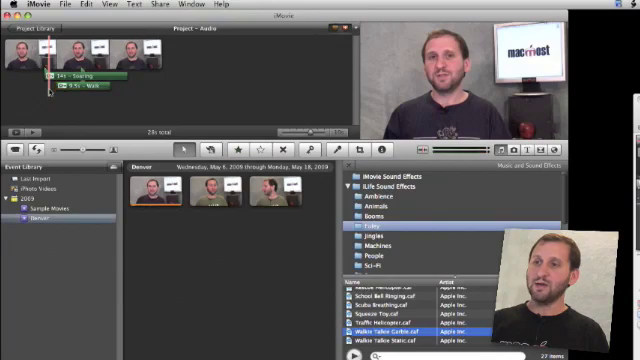
click(90, 56)
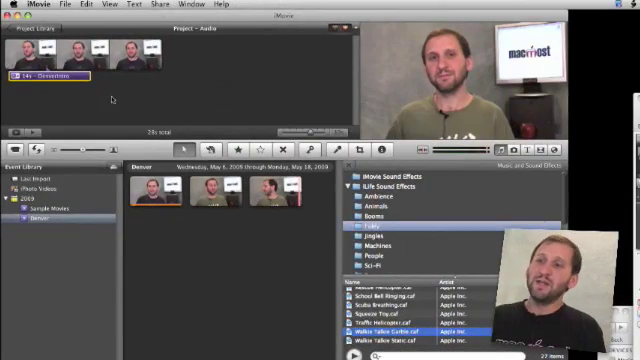
- Detach the first video clip's audio into its own track below the video
click(36, 62)
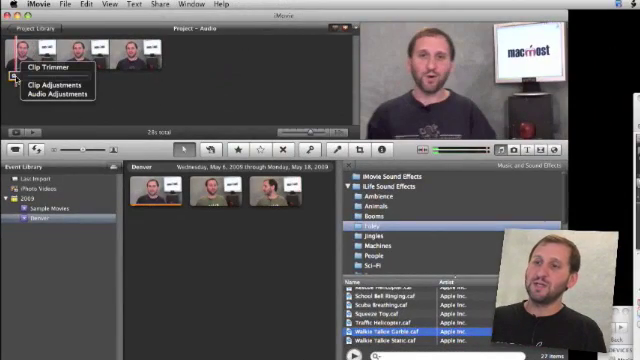
click(52, 80)
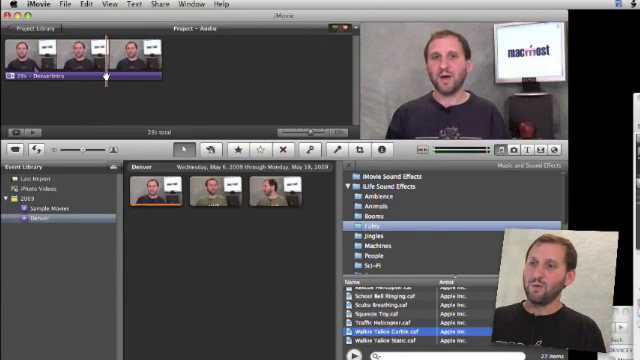
- Adjust the detached purple audio track's settings and confirm with Done
right_click(70, 76)
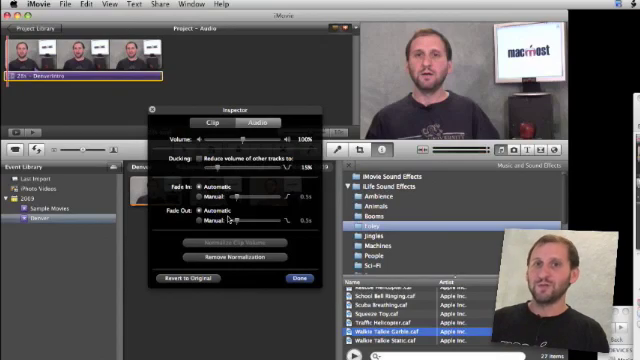
click(268, 274)
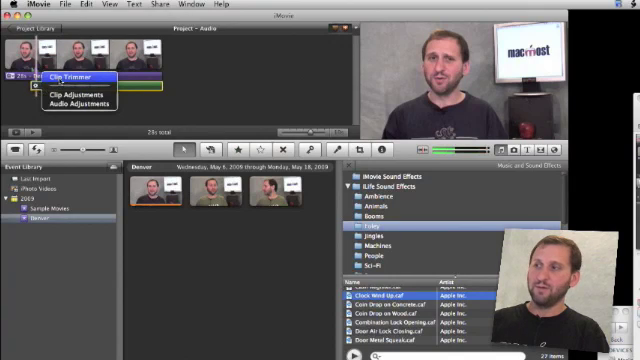
- Select a range within the clip and divide it with Split Clip
click(72, 72)
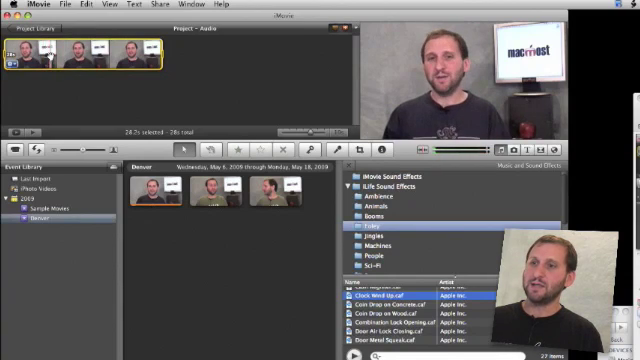
click(68, 4)
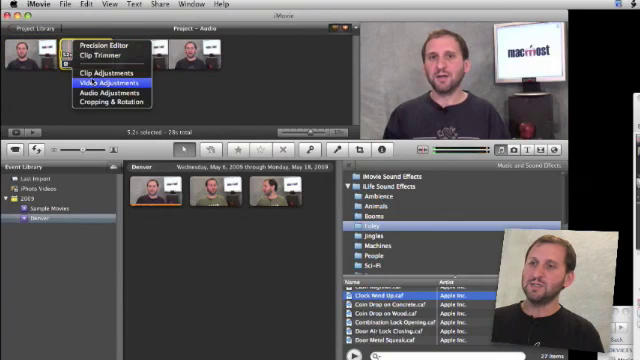
- Show the Inspector's Audio tab for the selected split clip section
click(104, 92)
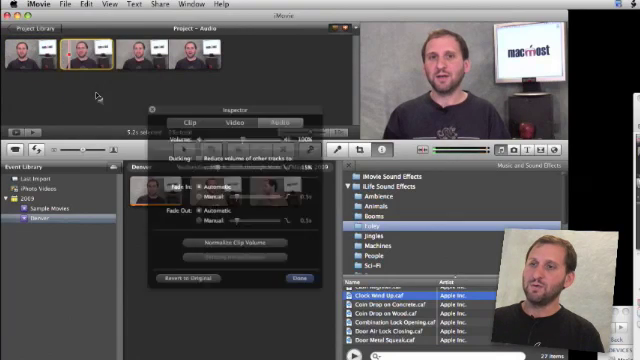